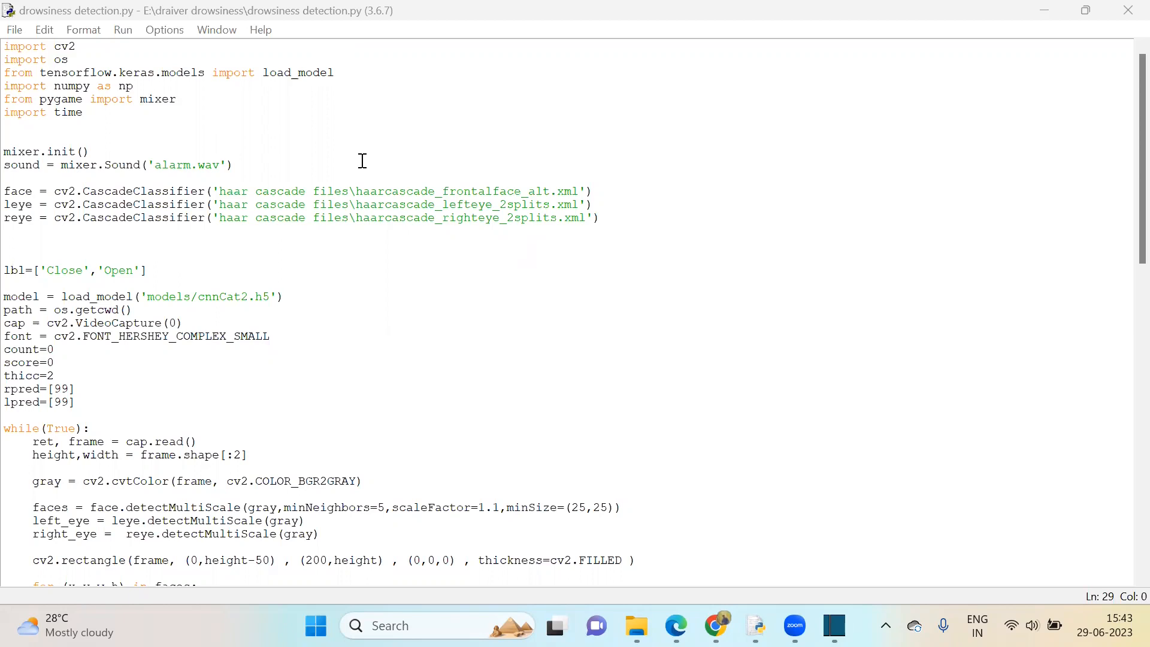
mouse_move(372, 195)
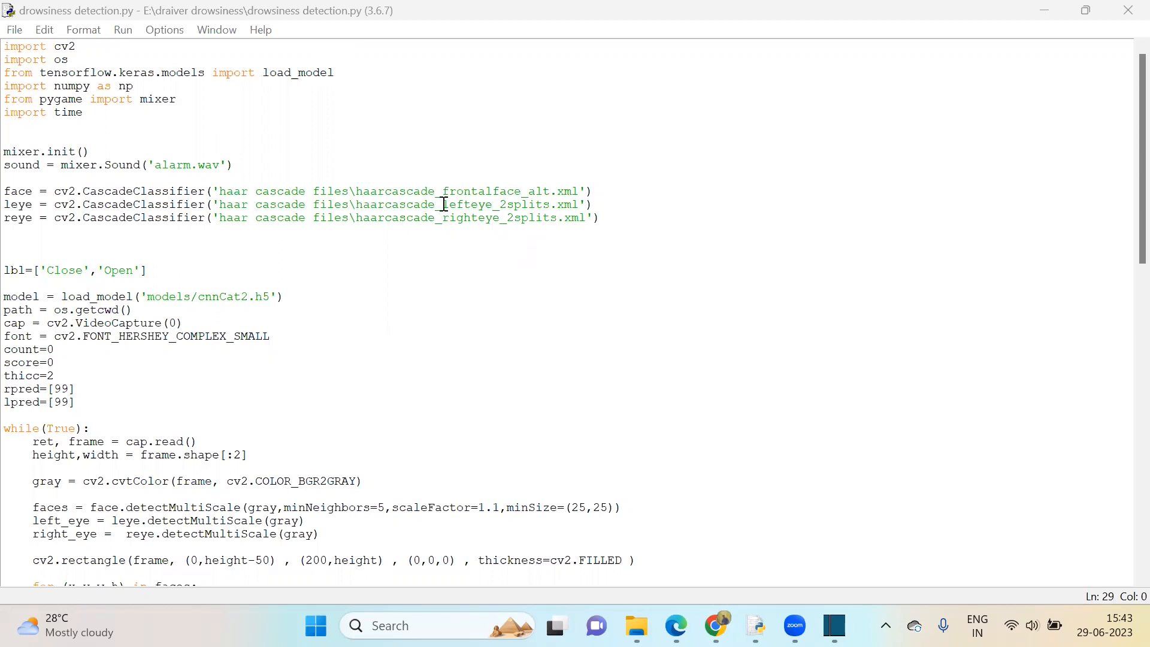
mouse_move(519, 223)
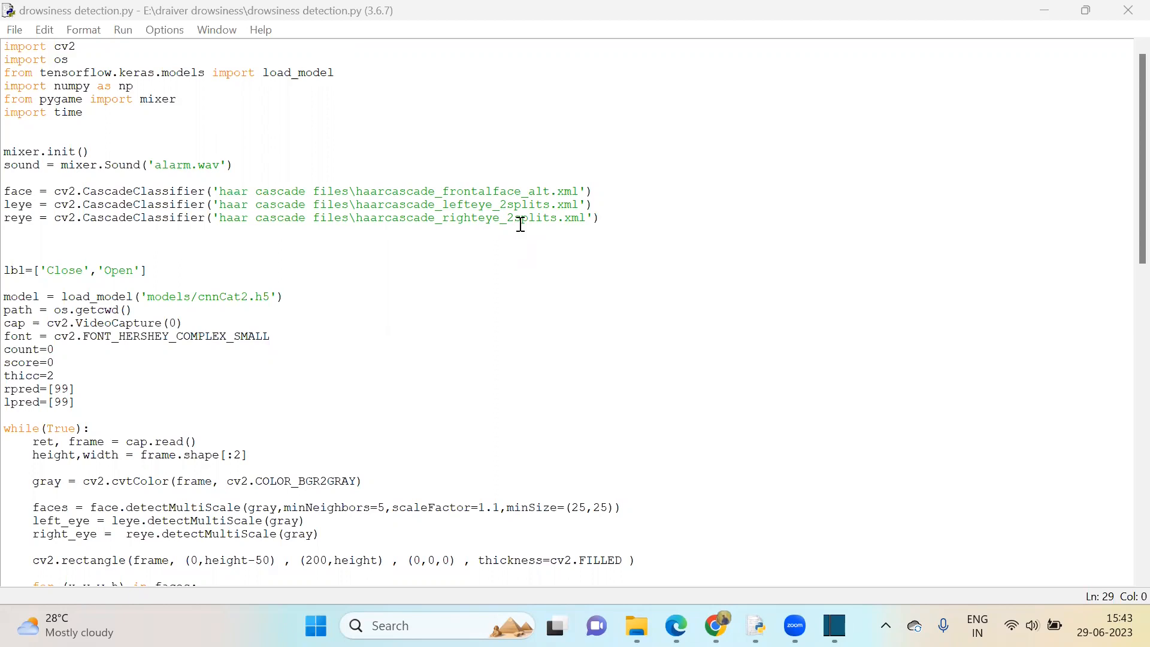
mouse_move(379, 242)
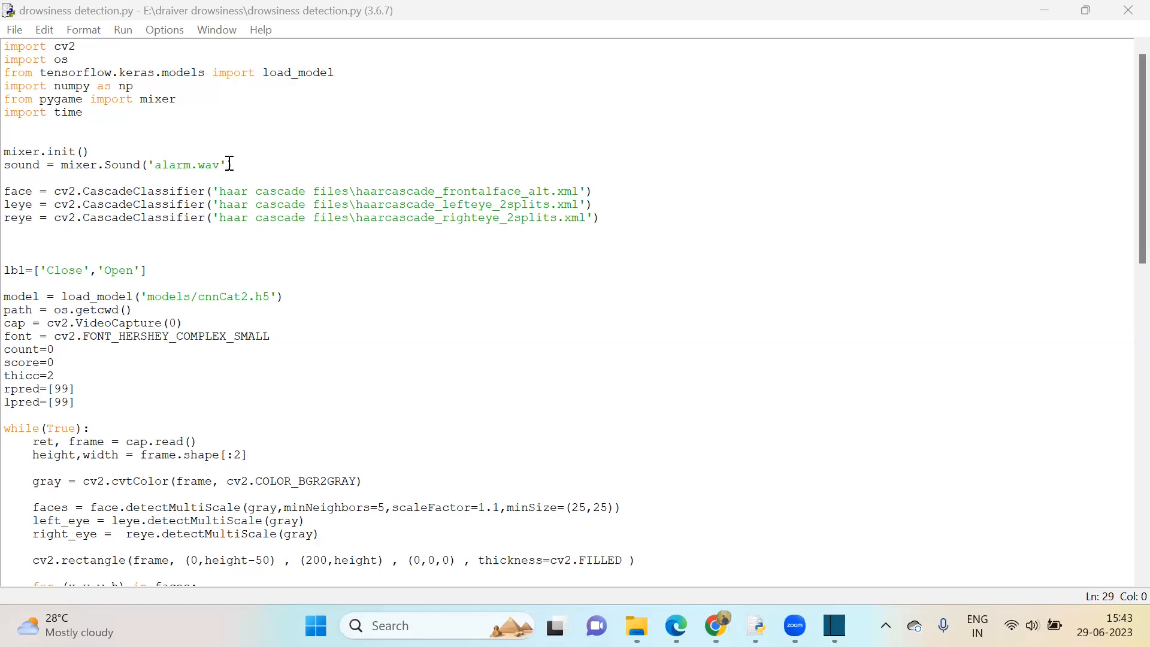
mouse_move(122, 39)
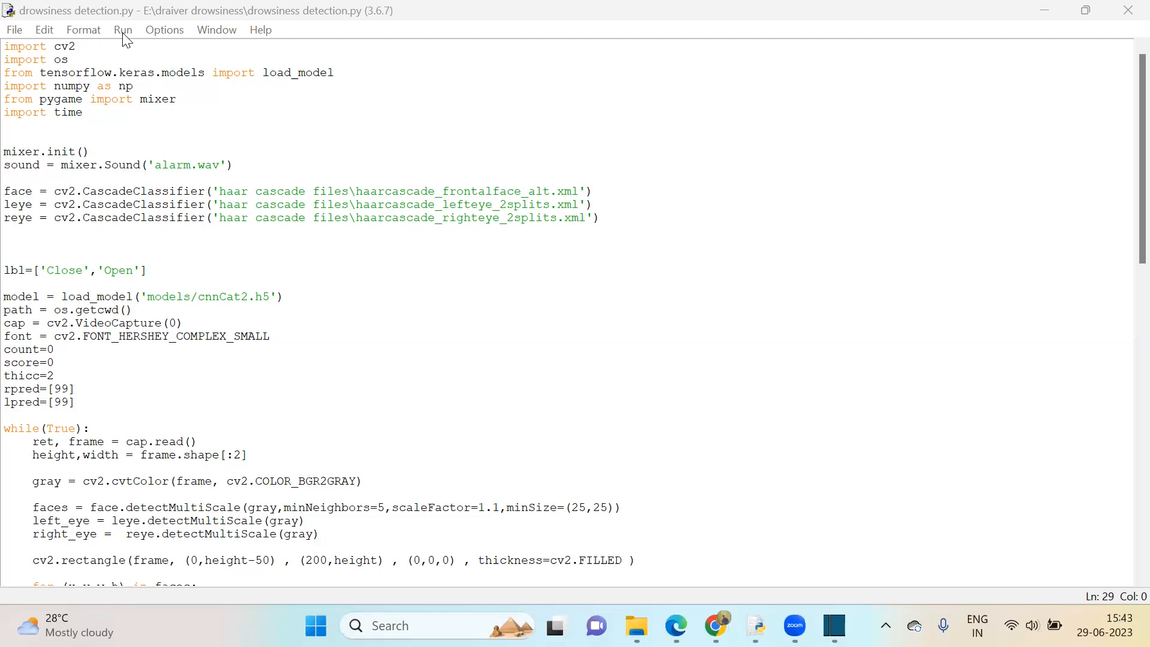
- Run the drowsiness detection script as a module, restarting the IDLE shell
click(122, 29)
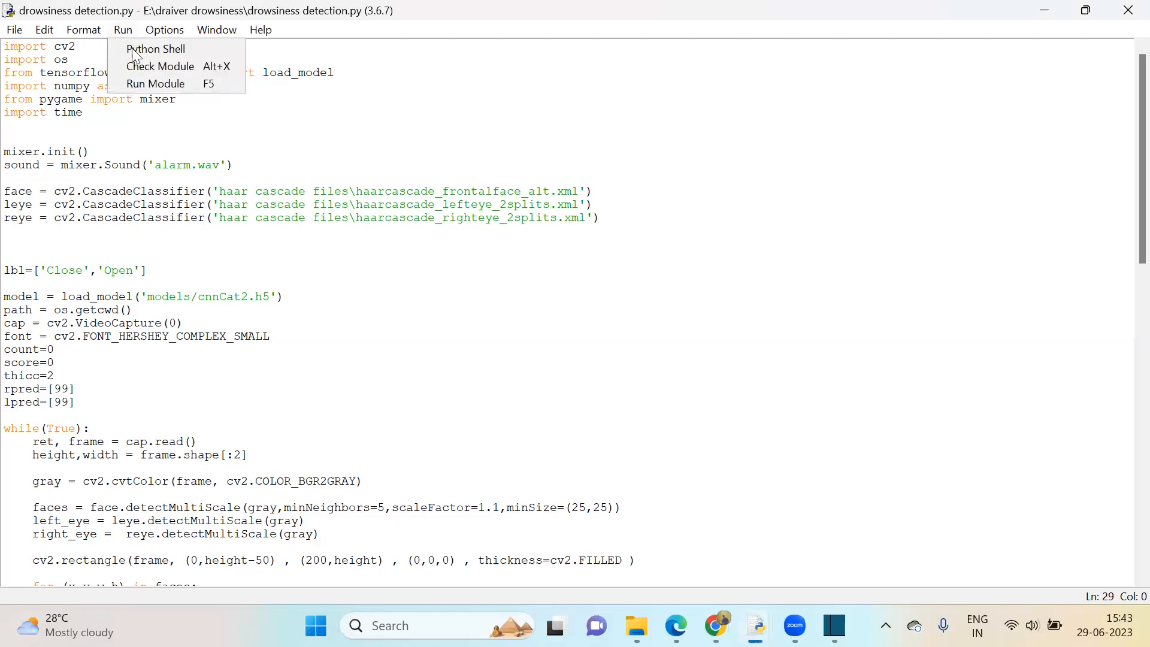
click(155, 82)
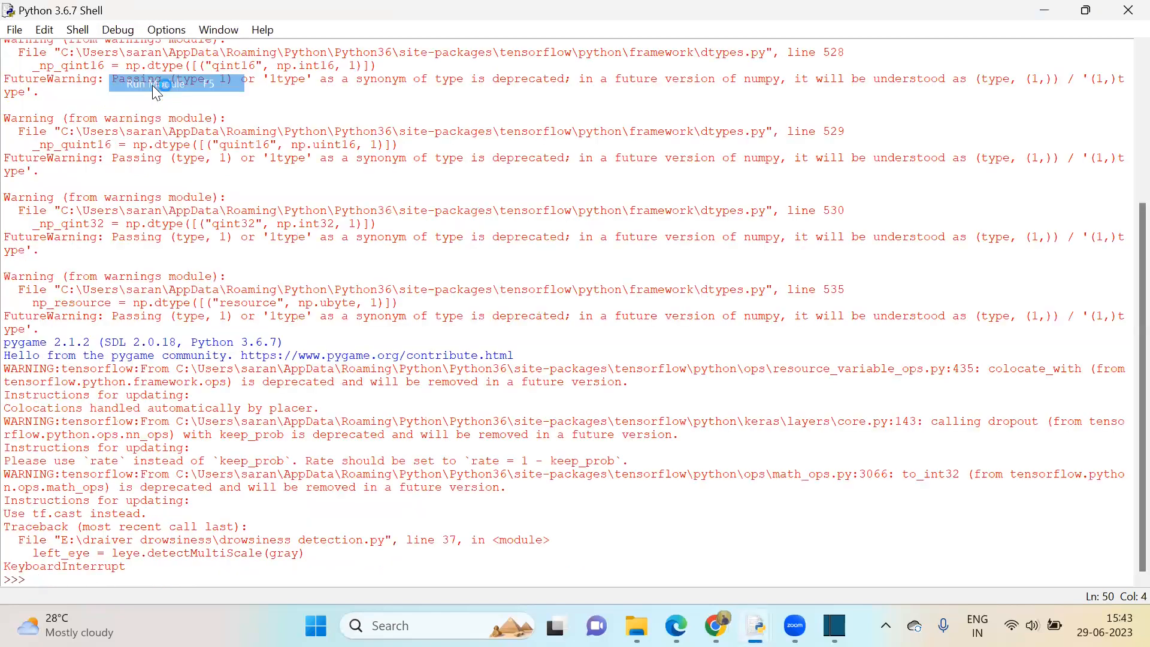
click(156, 83)
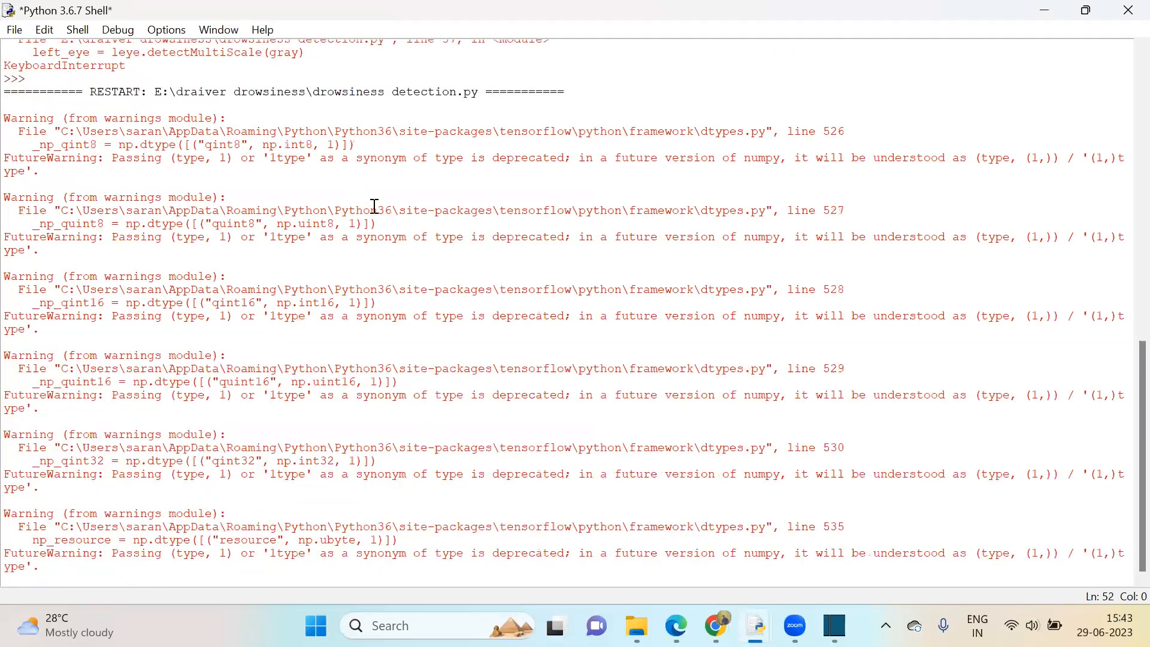